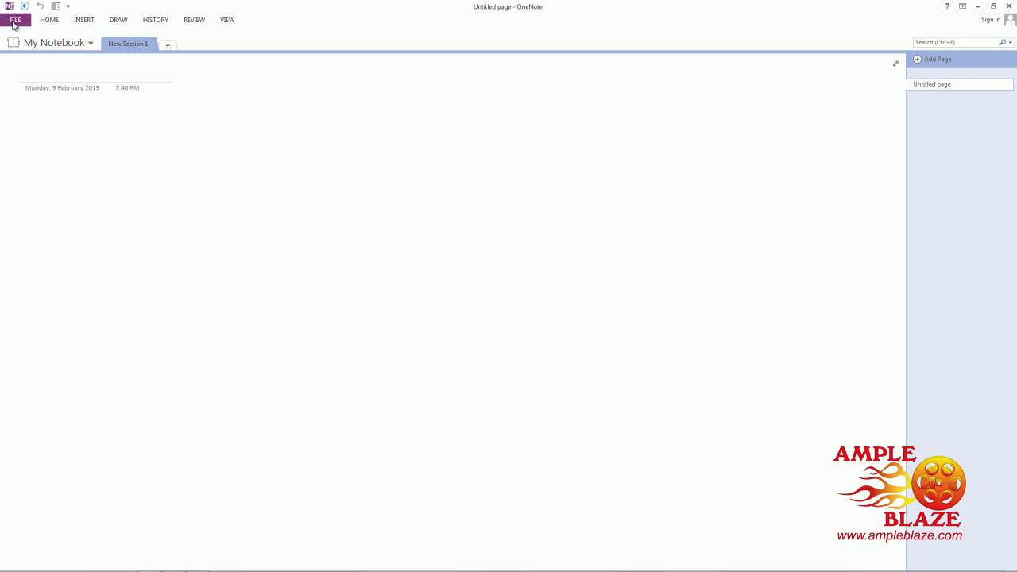
Open OneNote Options from the File menu, landing on the General settings page
left_click(14, 19)
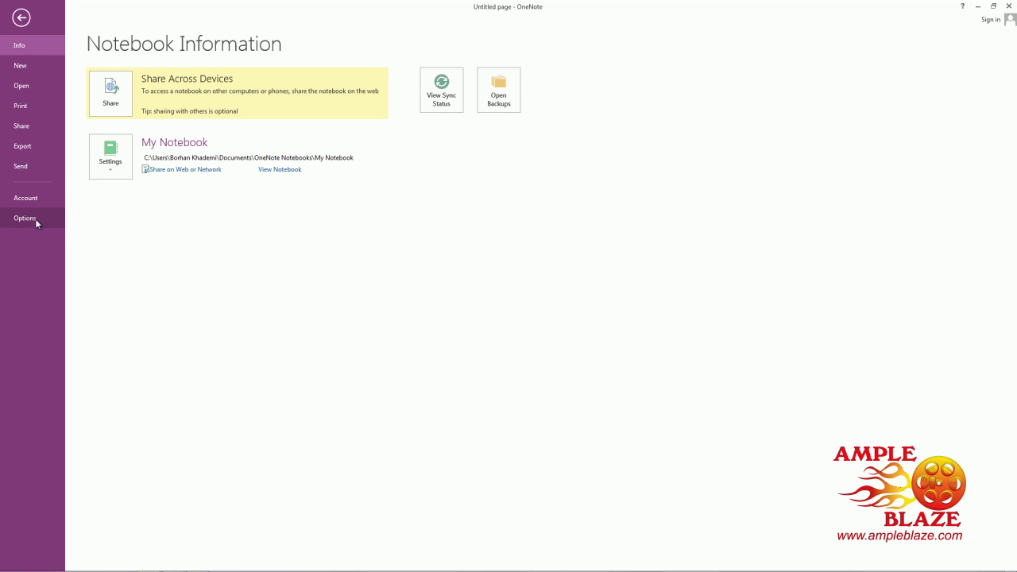
left_click(25, 217)
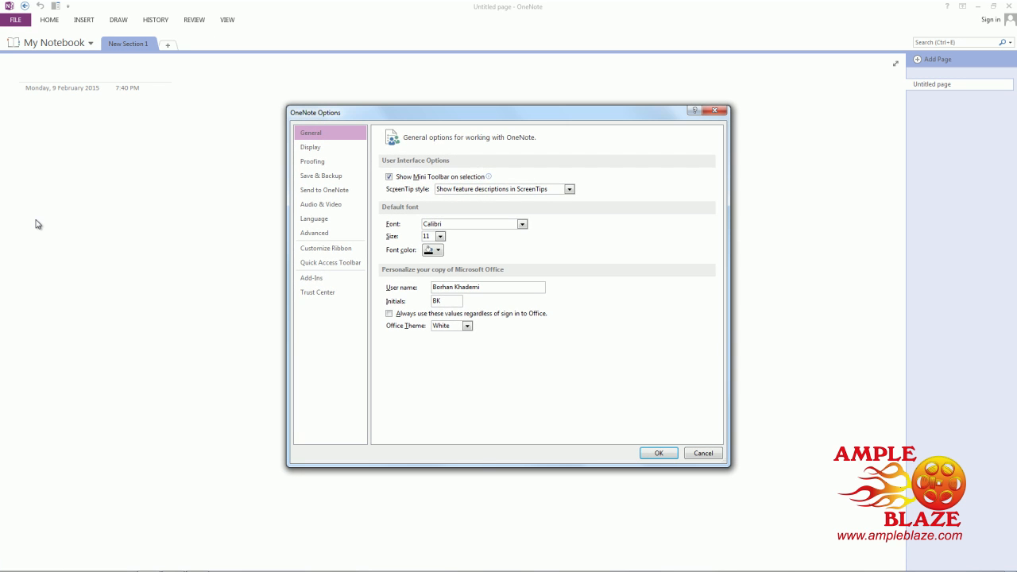
mouse_move(431, 176)
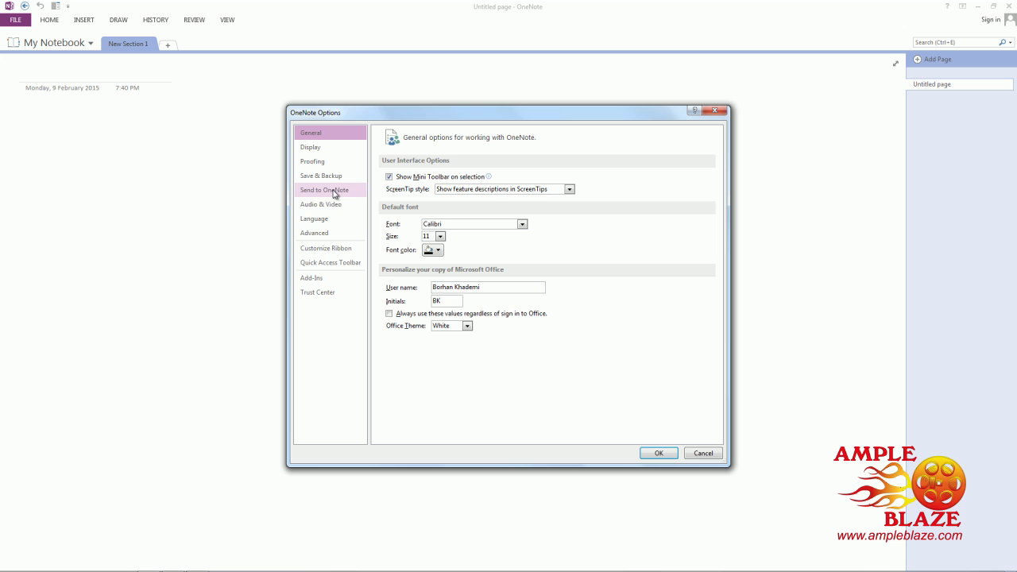
left_click(321, 203)
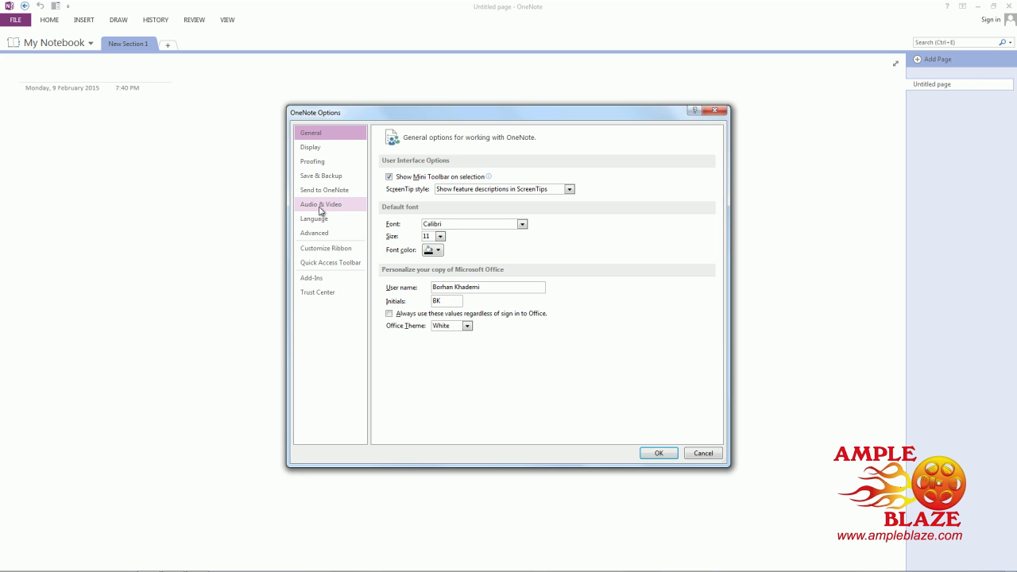
Switch to Audio & Video settings and tick 'Enable searching audio and video recordings for words'
left_click(321, 203)
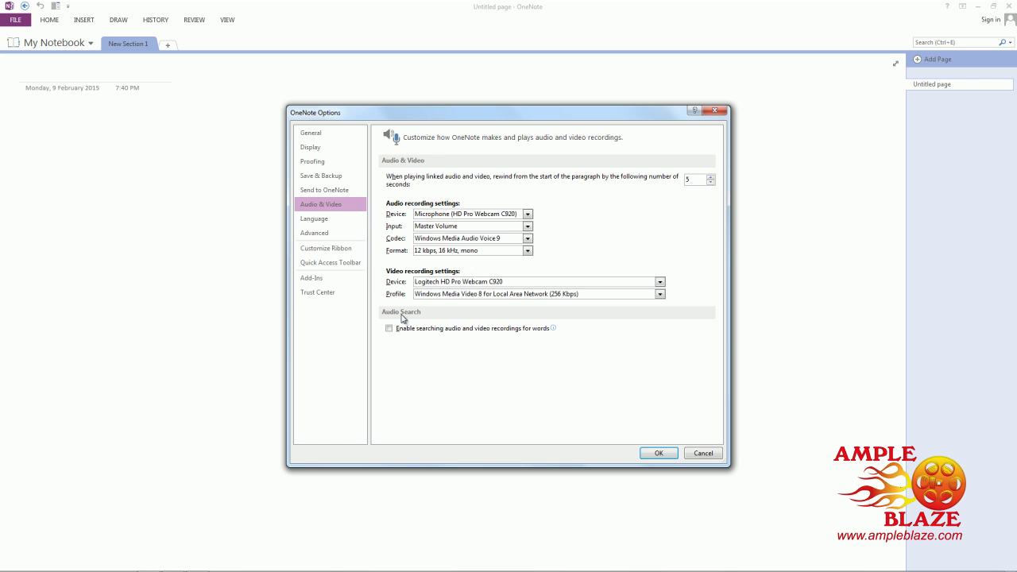
mouse_move(454, 314)
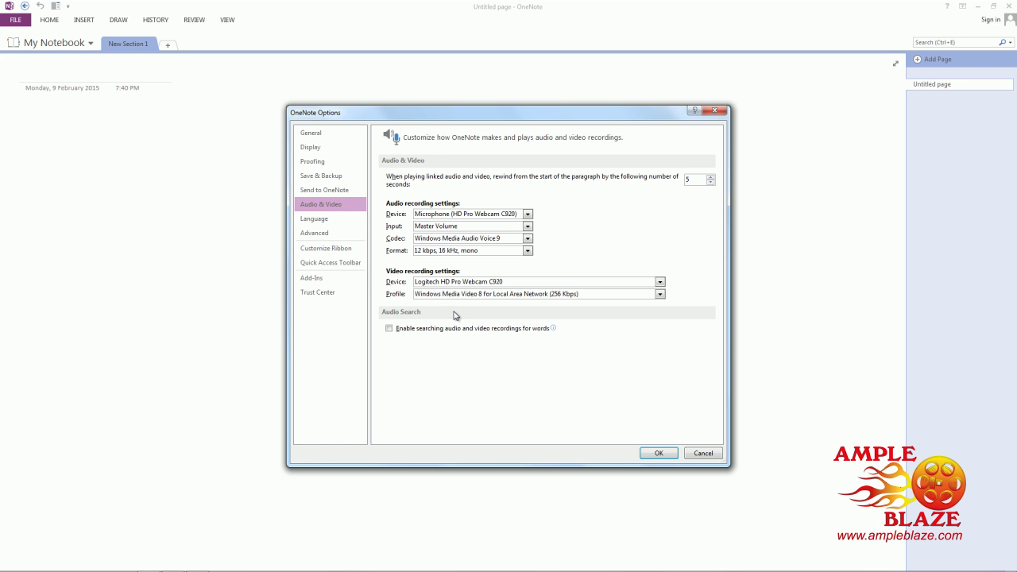
left_click(388, 327)
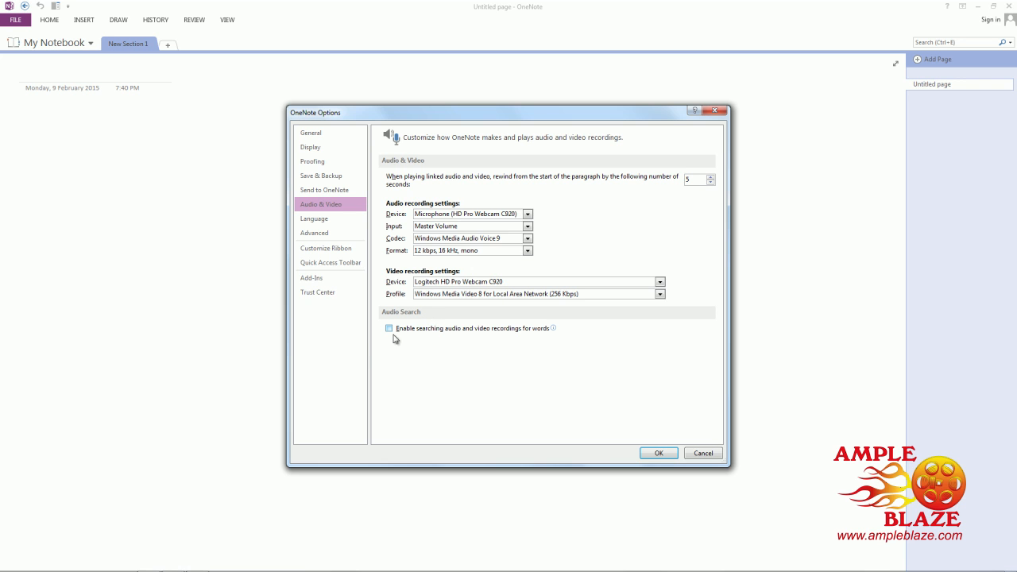
mouse_move(389, 328)
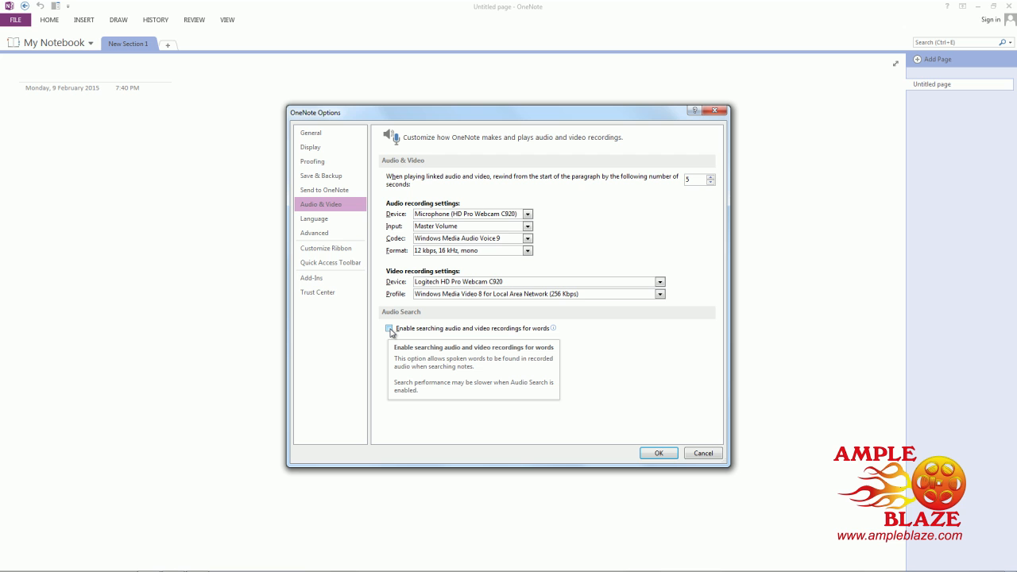
left_click(389, 327)
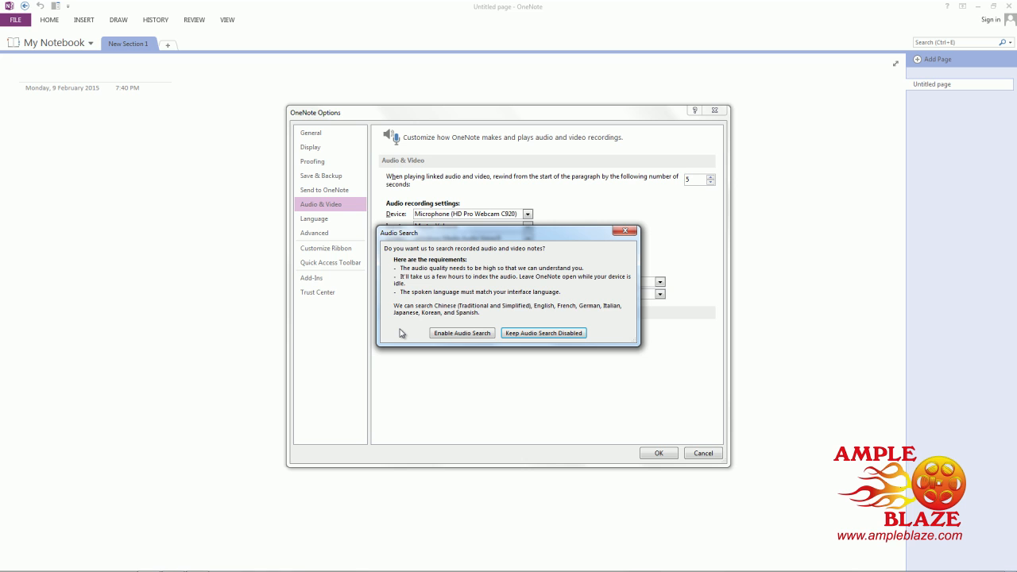
mouse_move(461, 334)
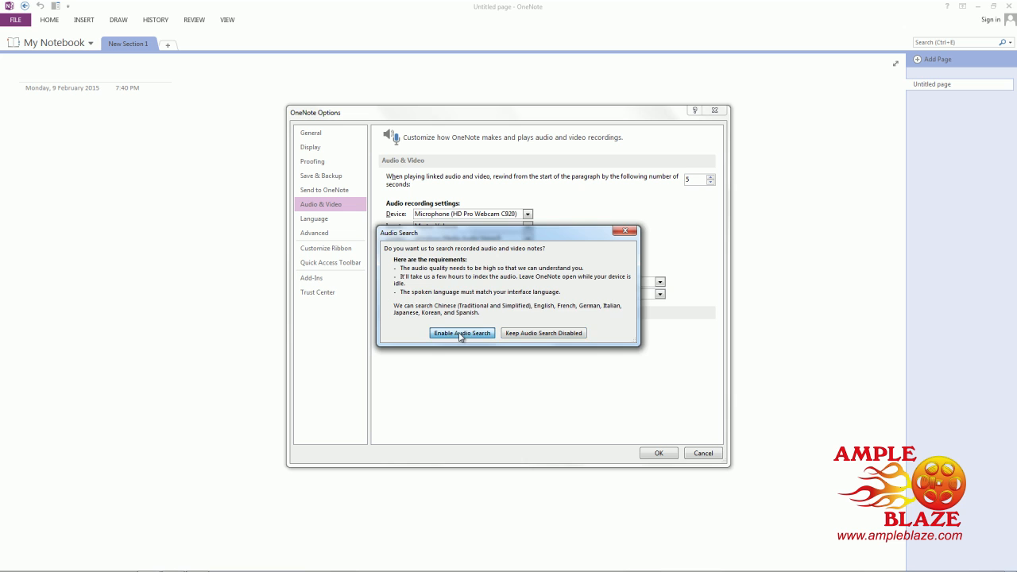
Confirm the Audio Search prompt with Enable Audio Search
left_click(461, 334)
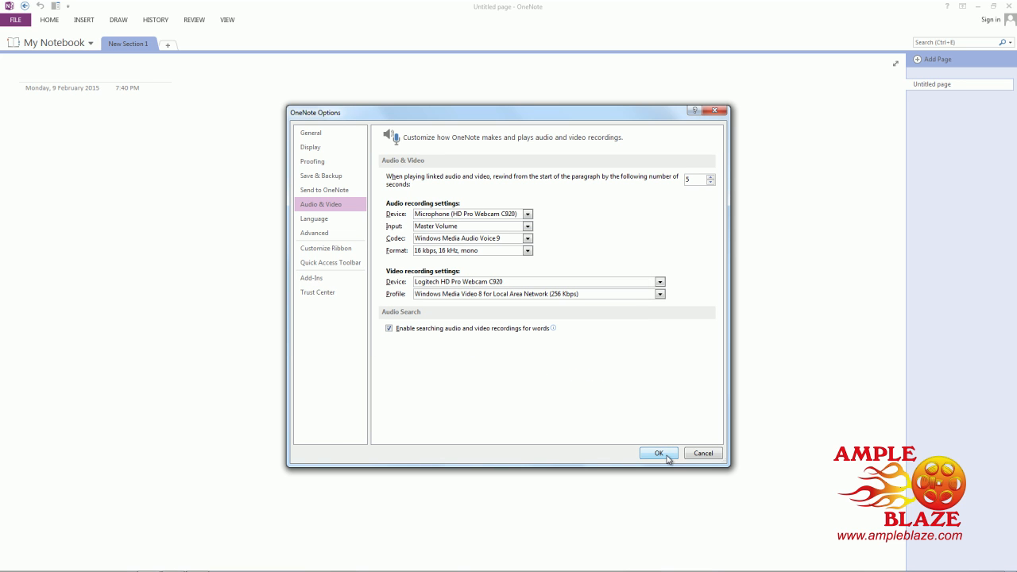
Save the options with OK and start a search across all notebooks from the search box
left_click(658, 453)
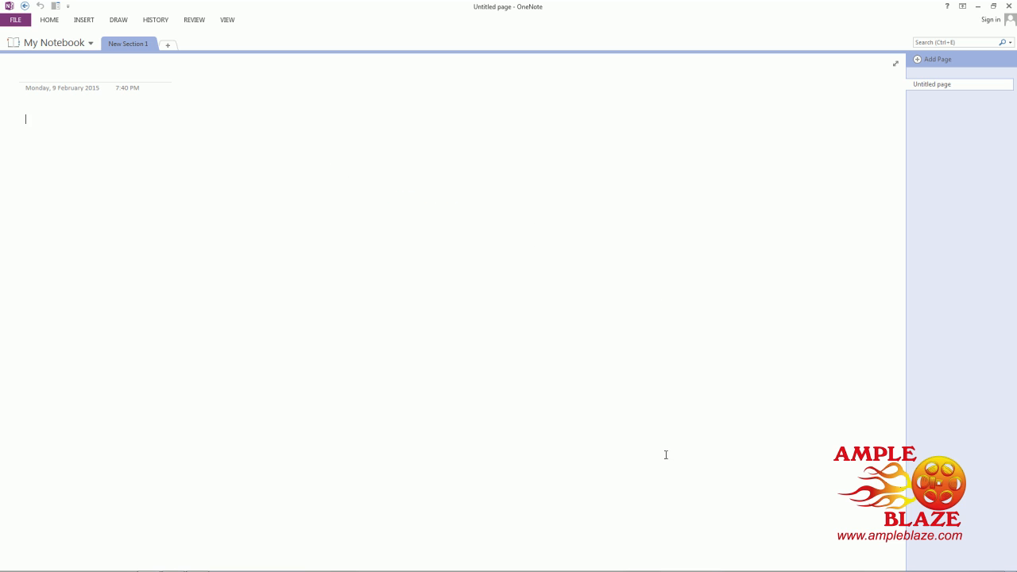
left_click(956, 41)
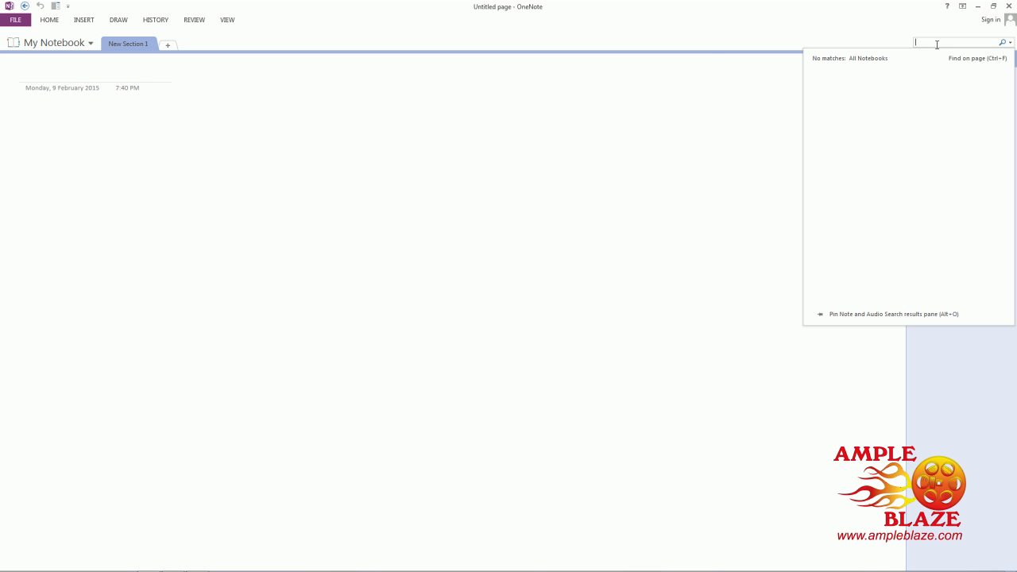